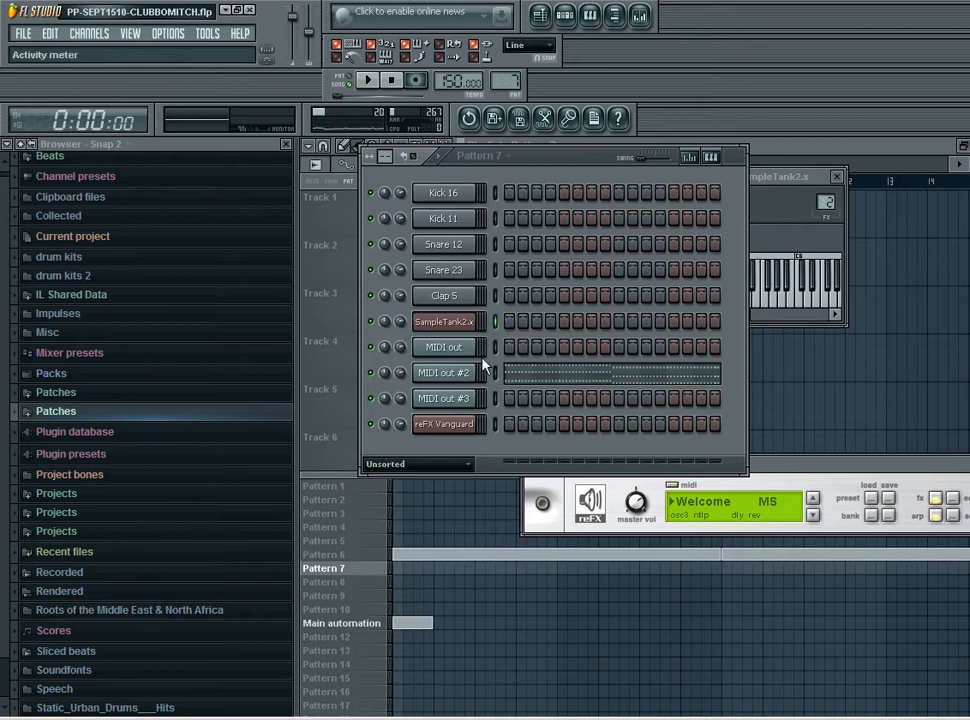
Select the SampleTank2 channel and bring up the MIDI out channel's settings window.
click(445, 321)
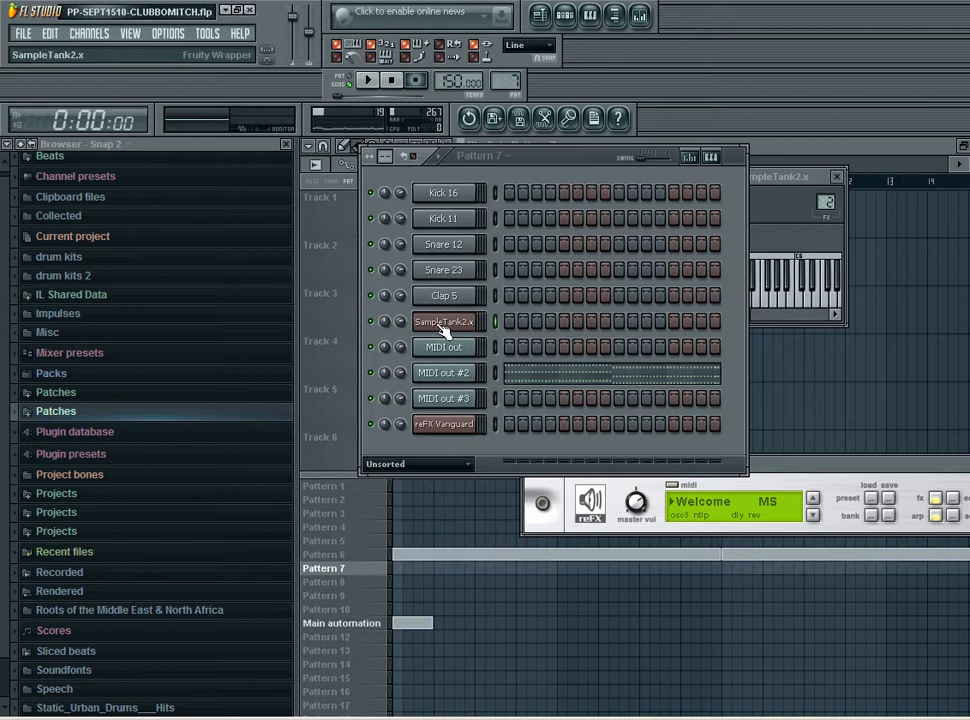
click(443, 347)
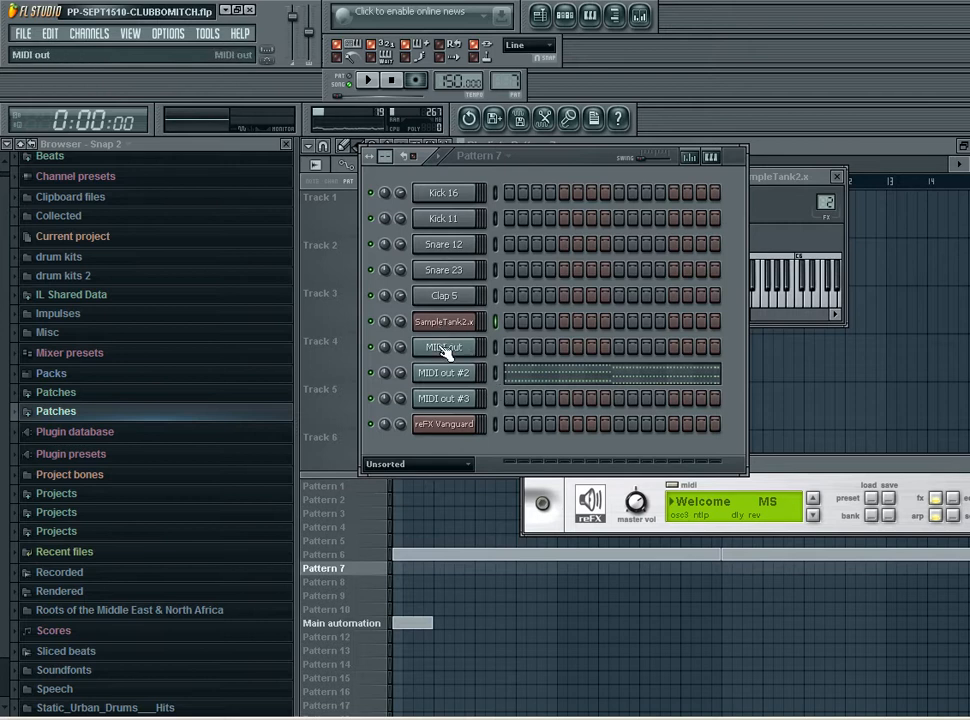
click(443, 347)
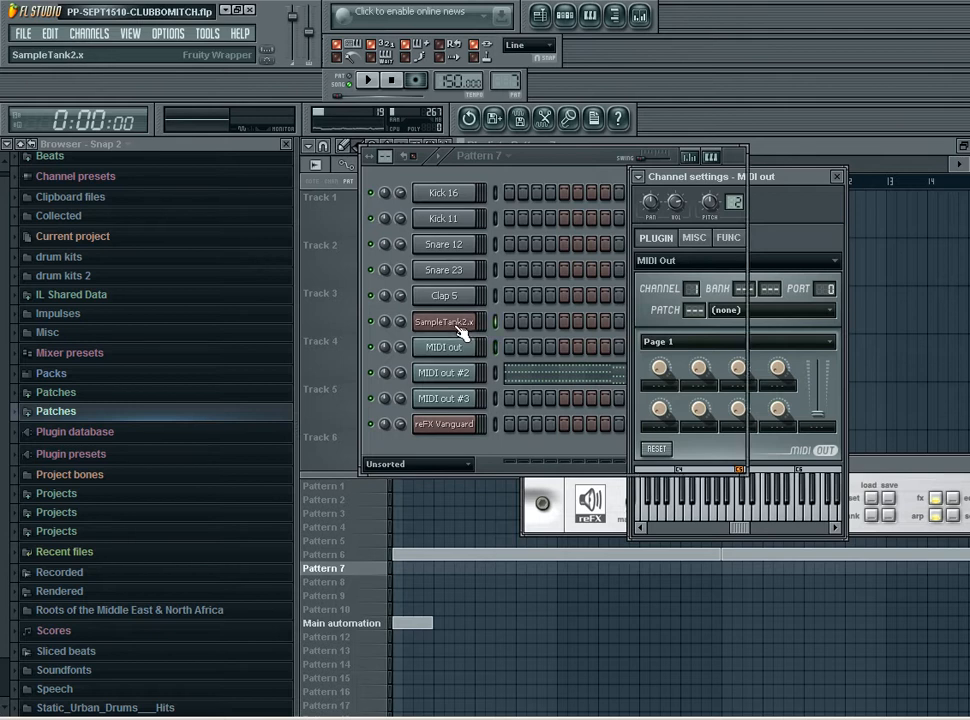
click(444, 321)
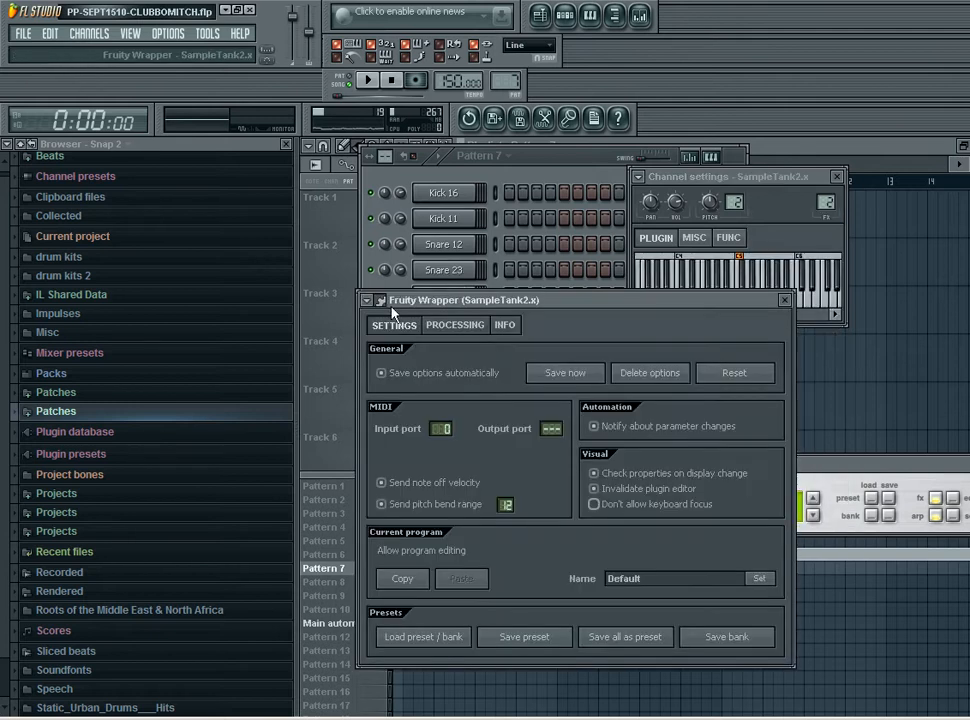
mouse_move(417, 360)
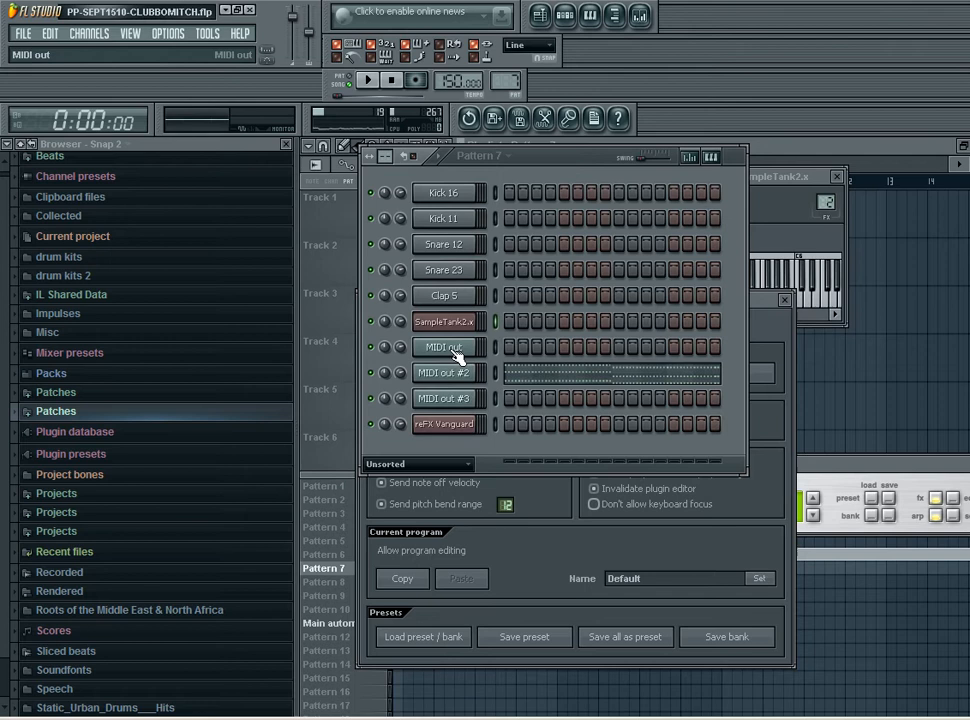
click(442, 347)
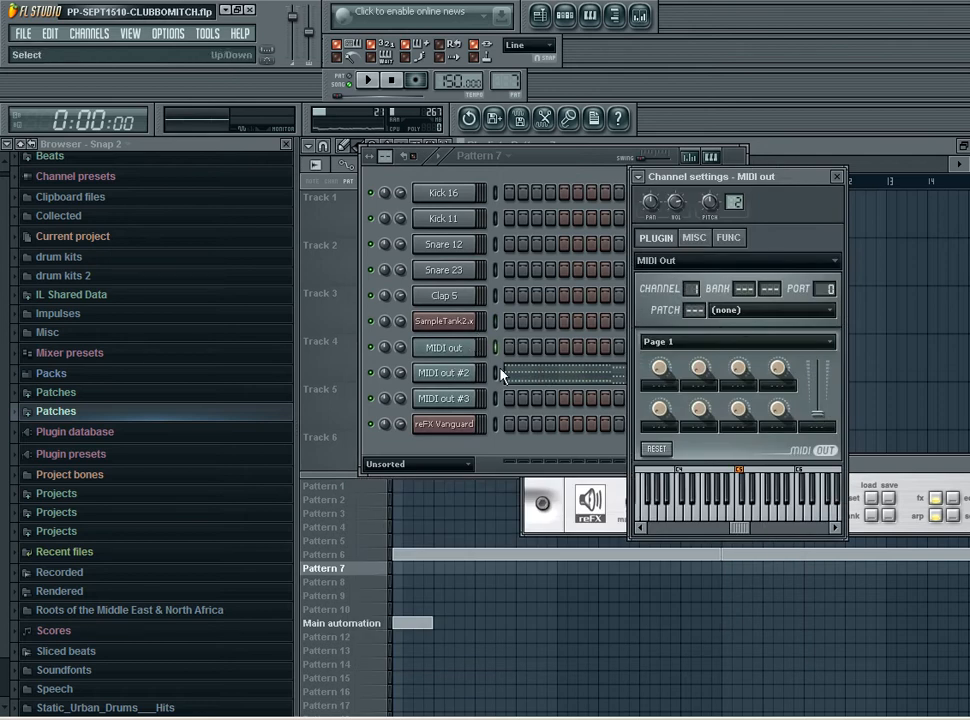
click(443, 320)
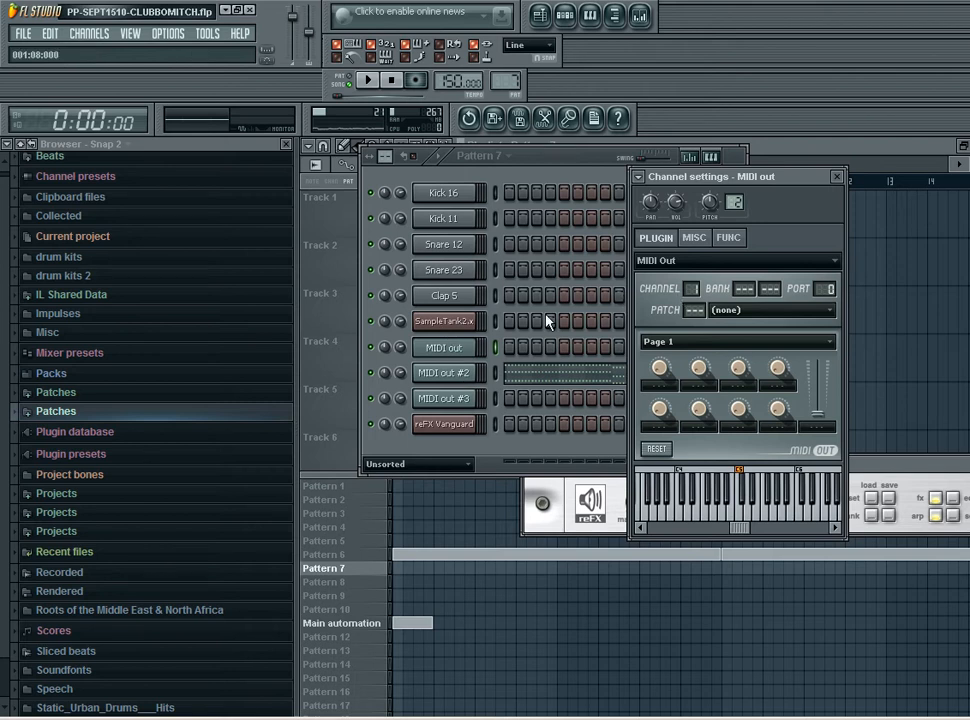
Show the SampleTank 2 editor with Waht Guitarilla, Complex Leslie and Large Ambience loaded.
click(446, 321)
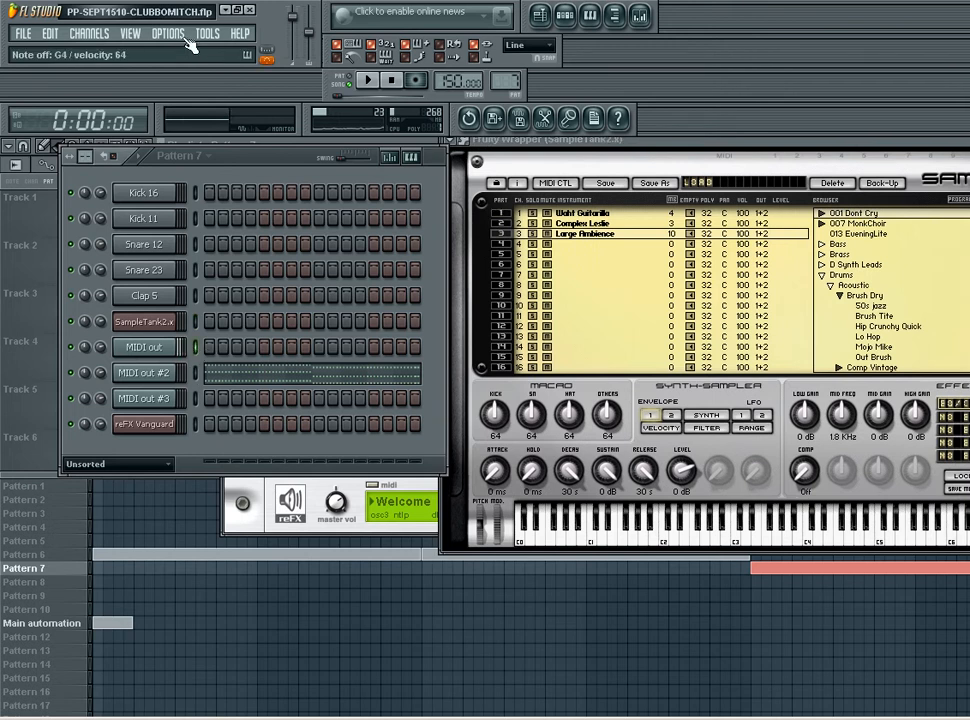
click(167, 33)
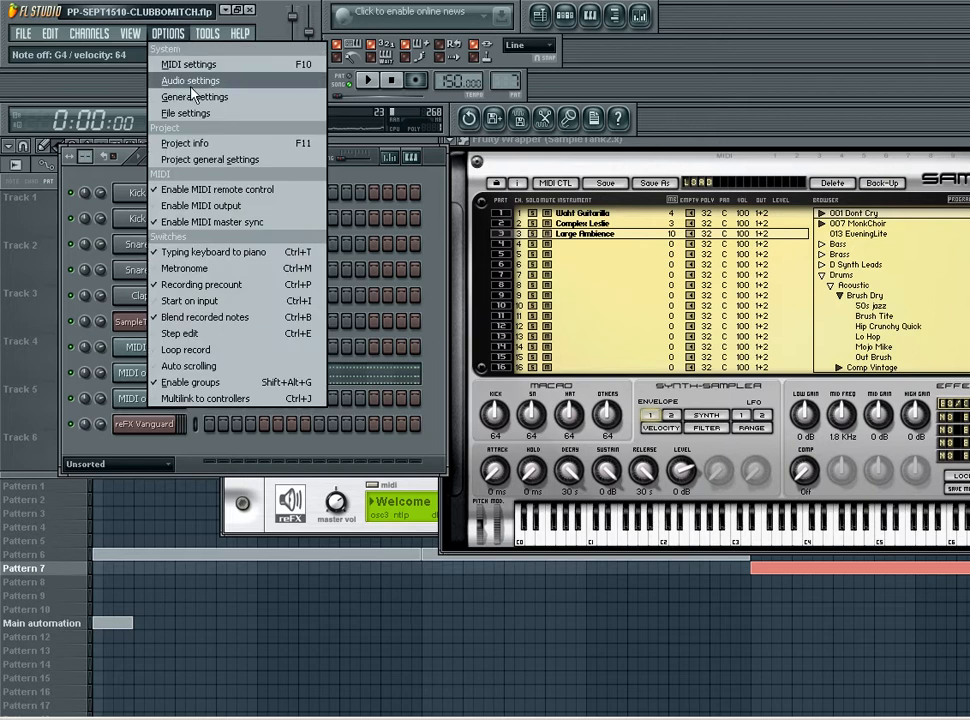
click(190, 80)
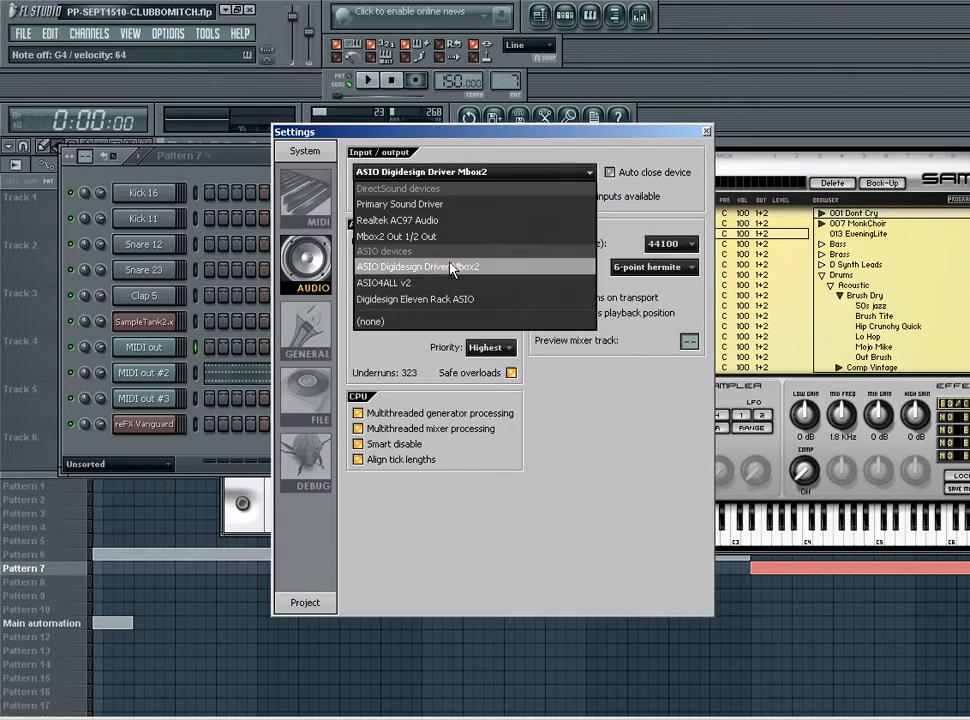
click(433, 270)
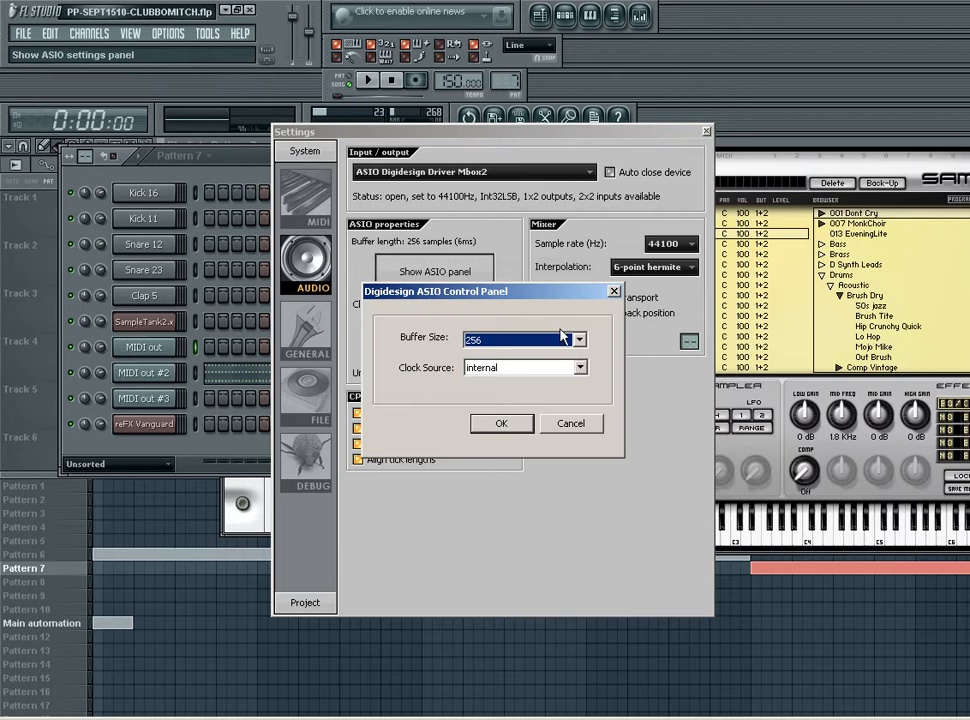
click(578, 340)
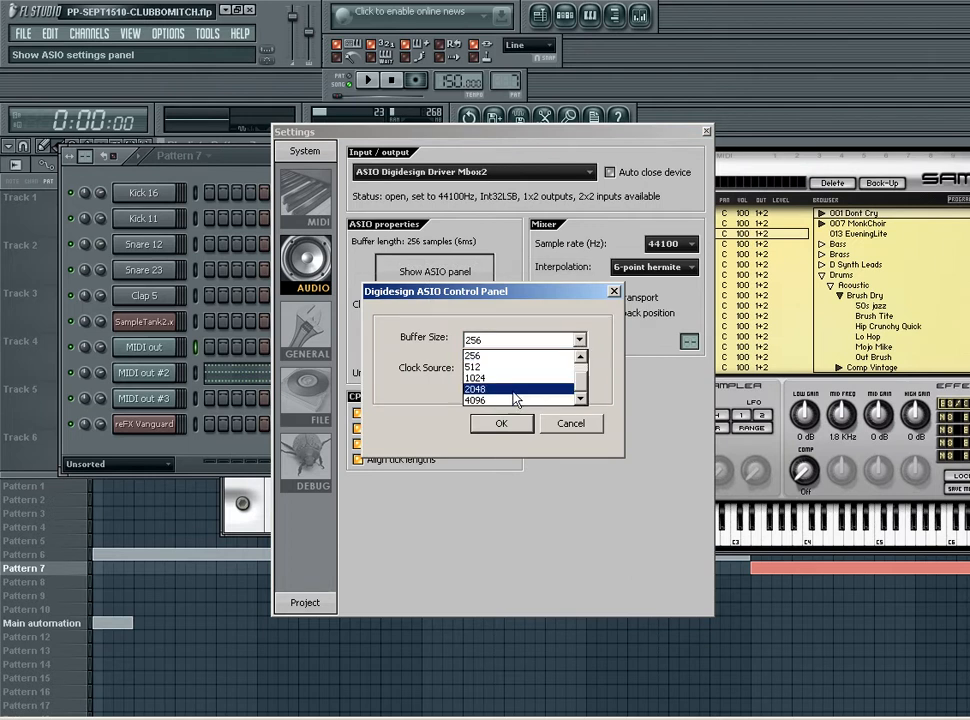
click(476, 389)
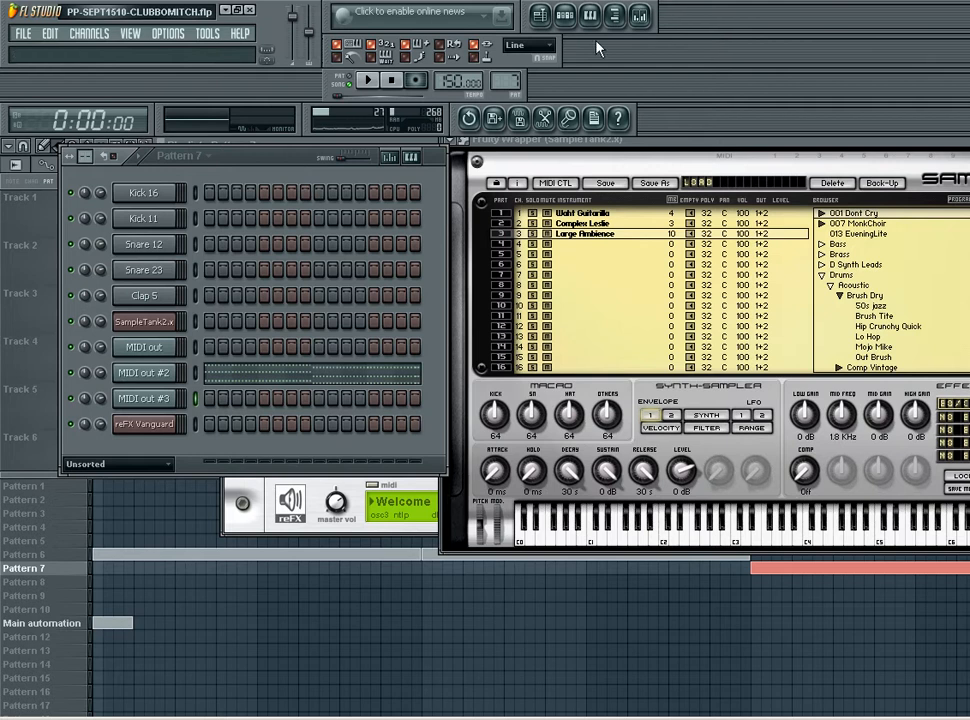
mouse_move(638, 15)
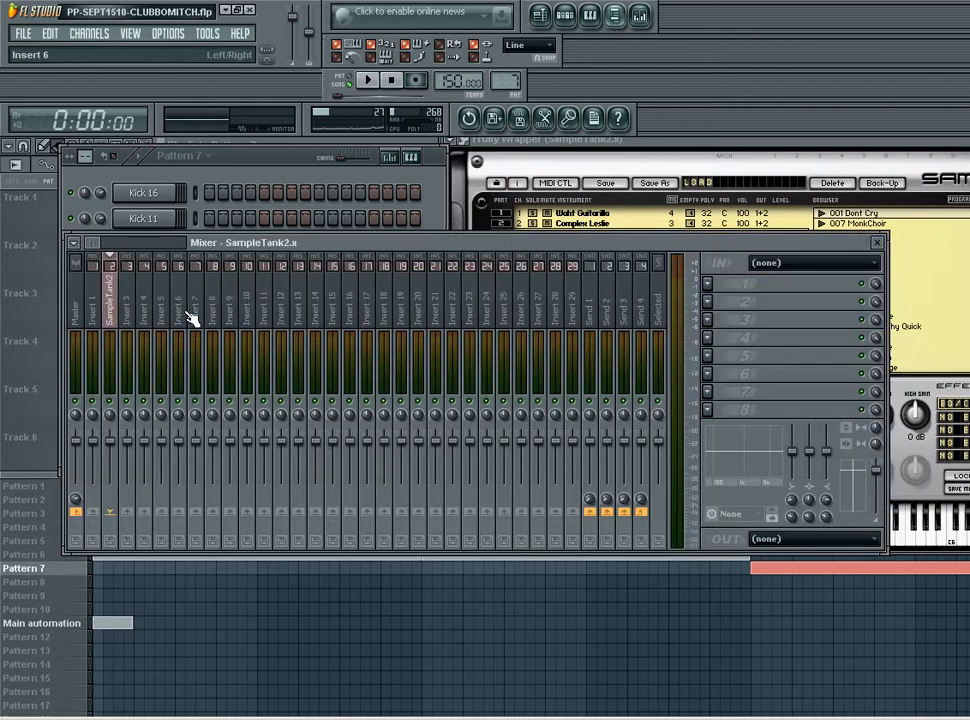
Bring up the mixer showing SampleTank2 routed to insert track 2.
click(110, 310)
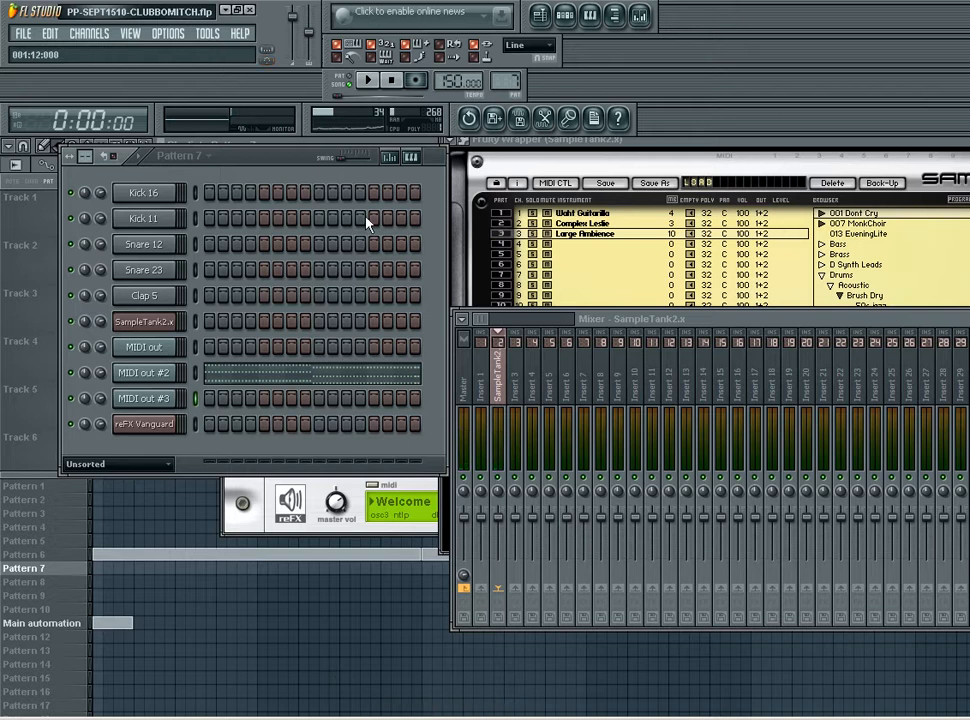
mouse_move(513, 415)
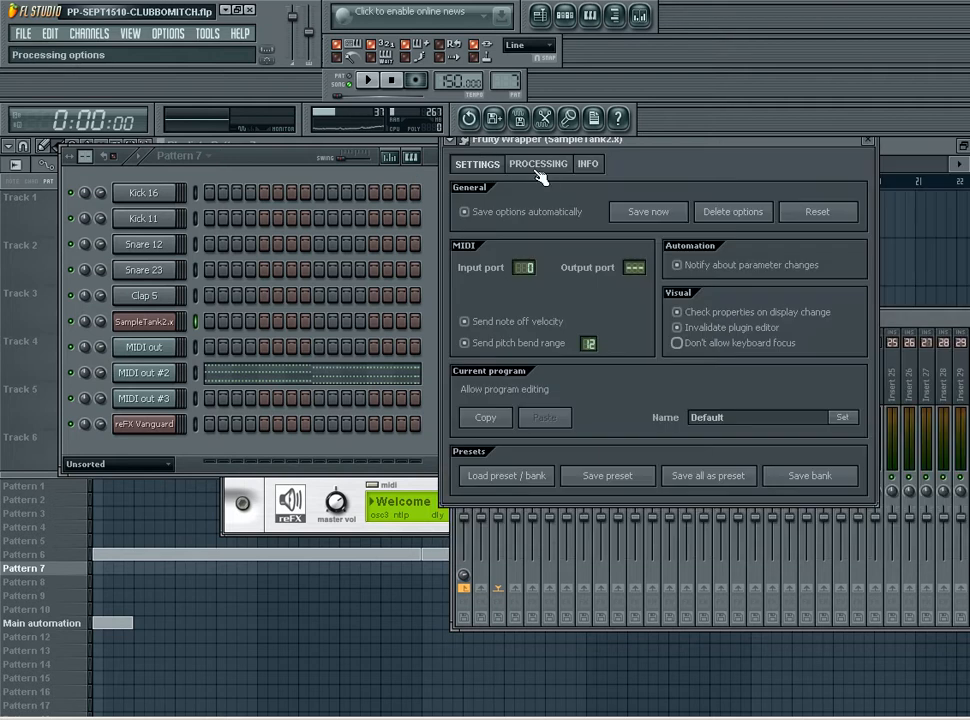
Switch to SampleTank 2's processing settings and review its output-to-mixer-track connections.
click(538, 163)
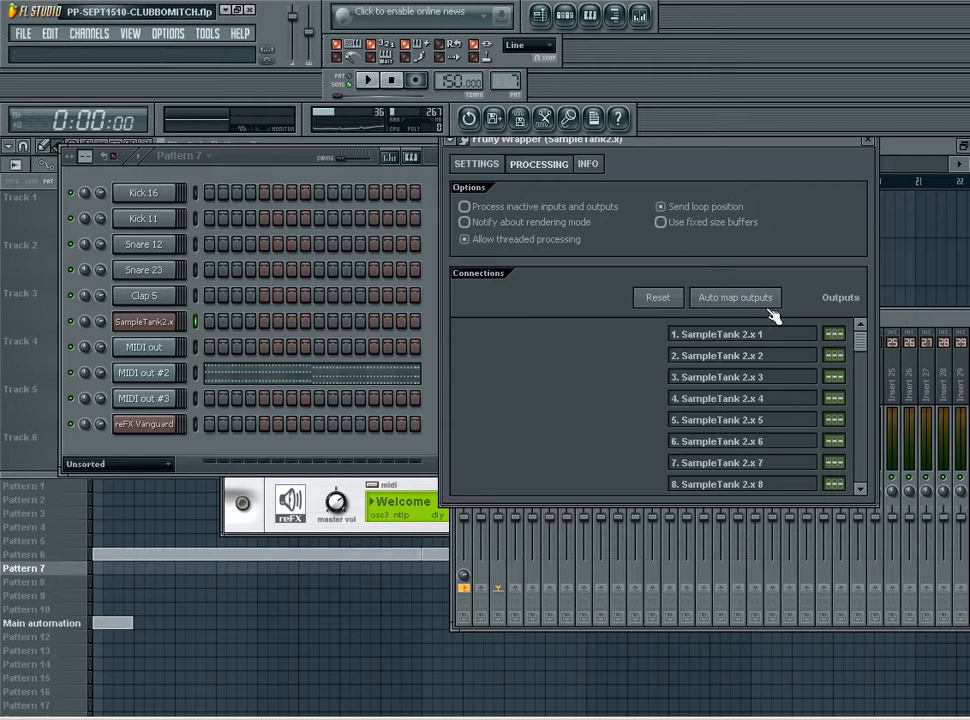
mouse_move(735, 297)
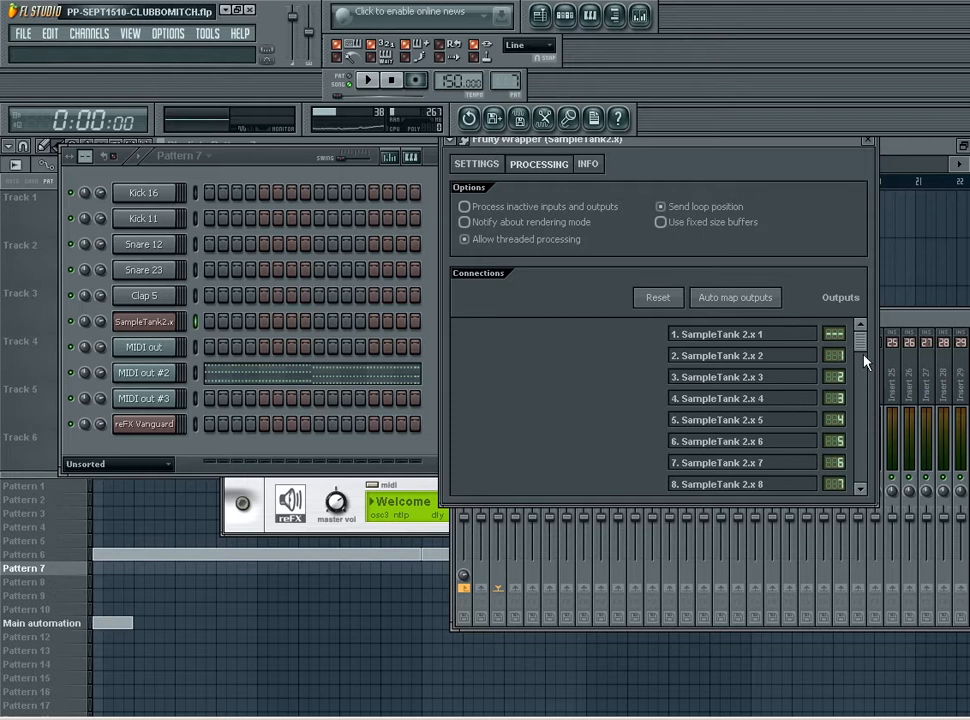
scroll(down, 3)
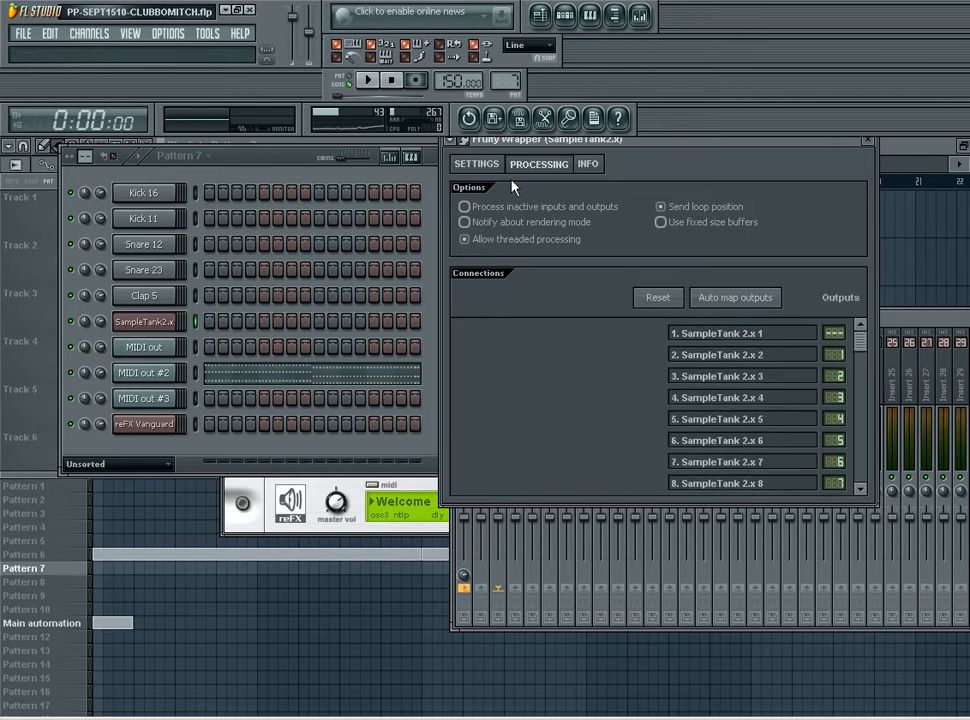
mouse_move(472, 150)
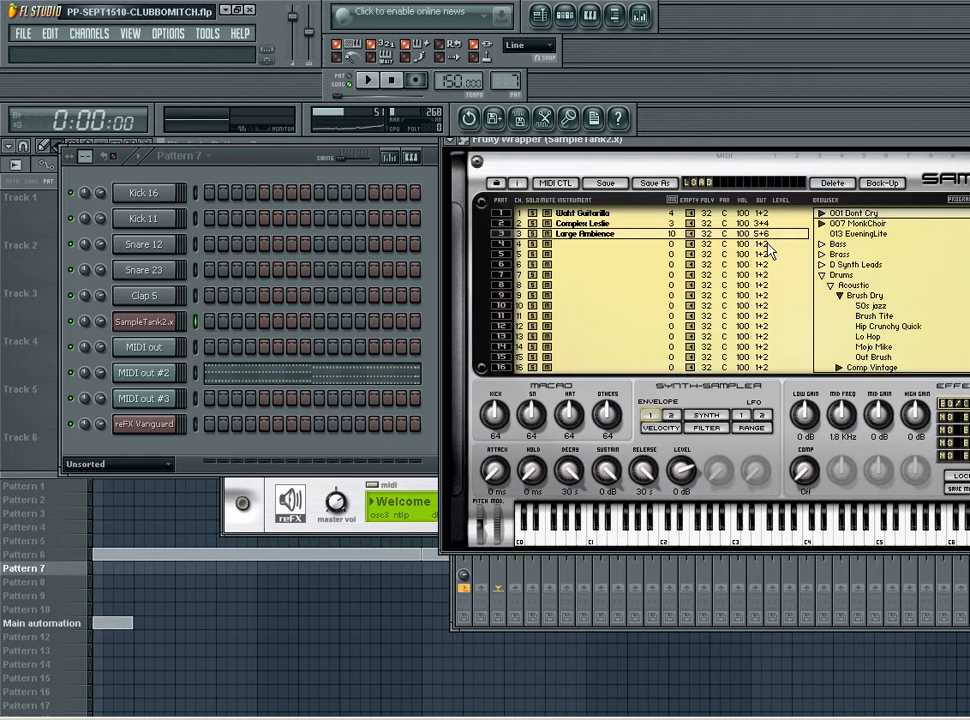
mouse_move(568, 120)
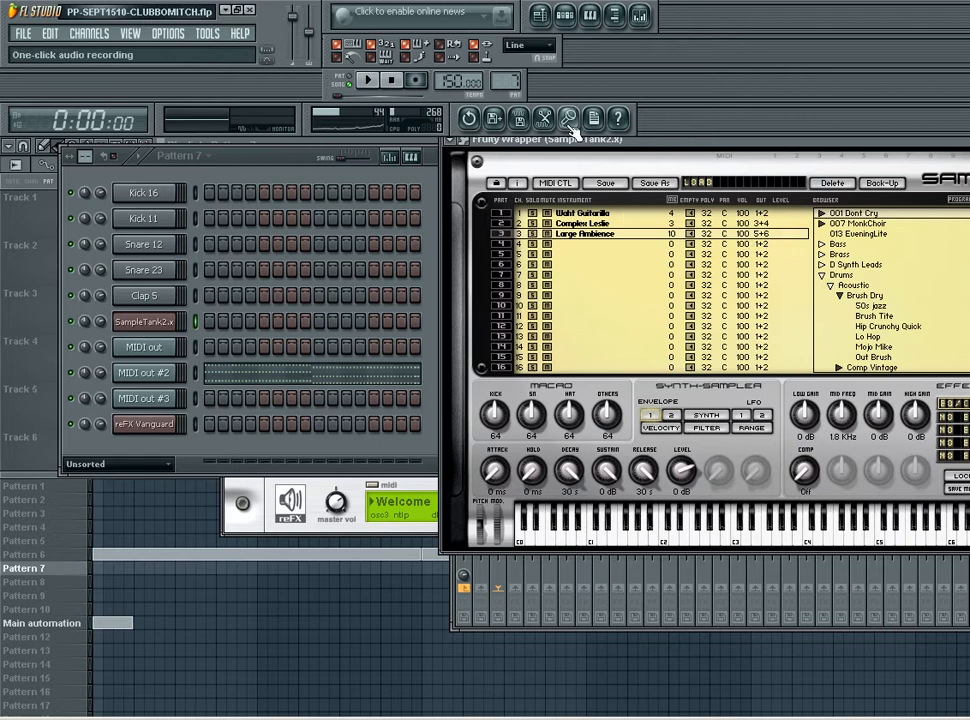
mouse_move(568, 152)
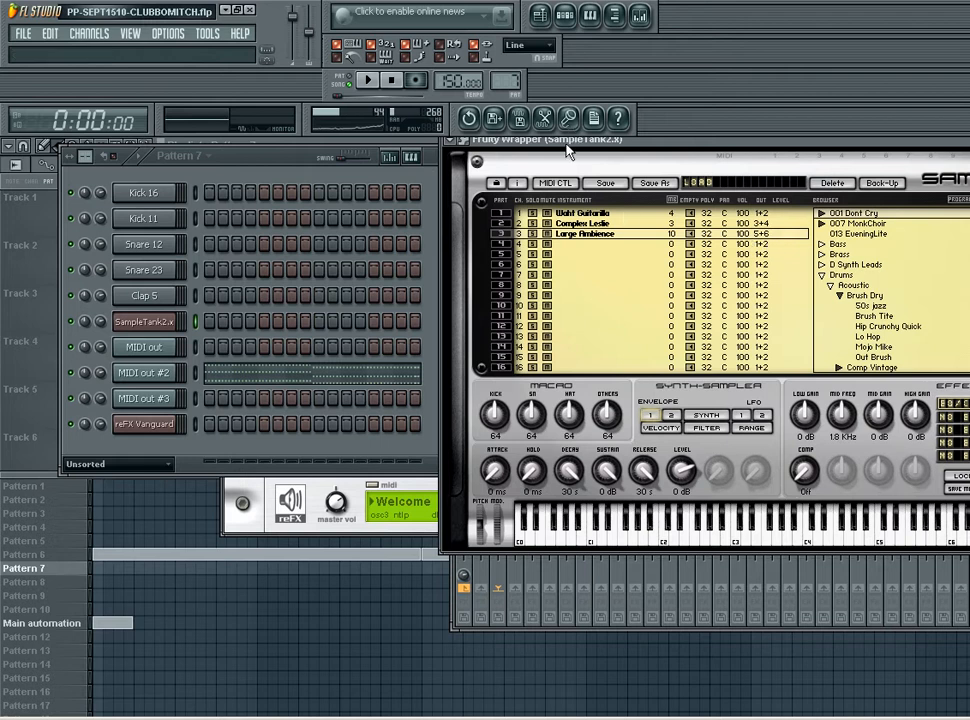
mouse_move(532, 167)
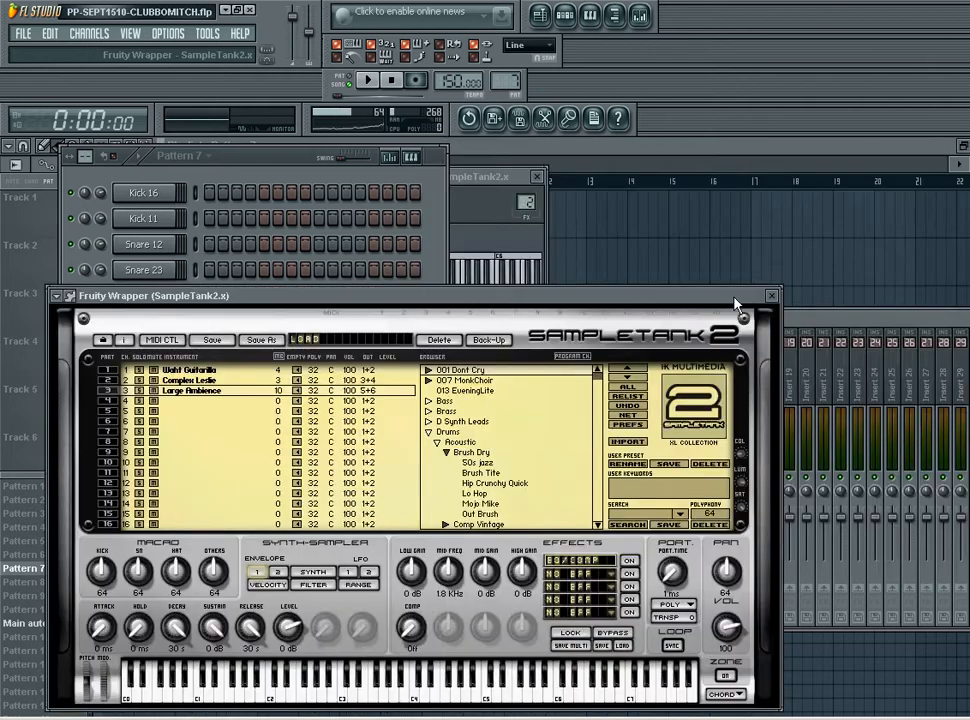
Close the SampleTank 2 window, returning to the mixer with SampleTank2 on insert 2.
click(772, 296)
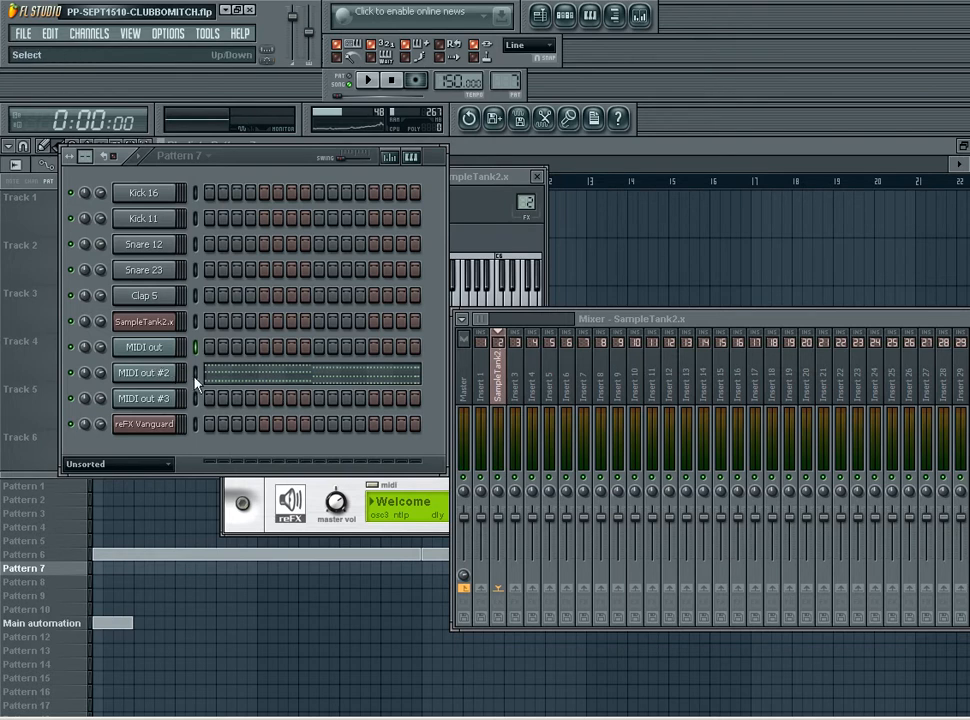
mouse_move(535, 400)
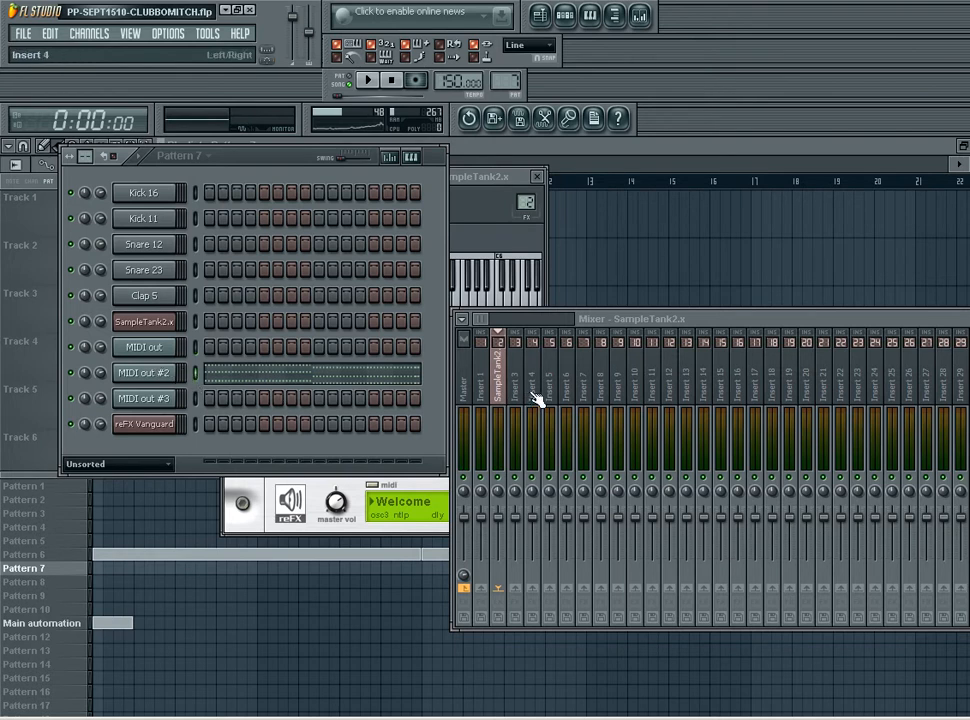